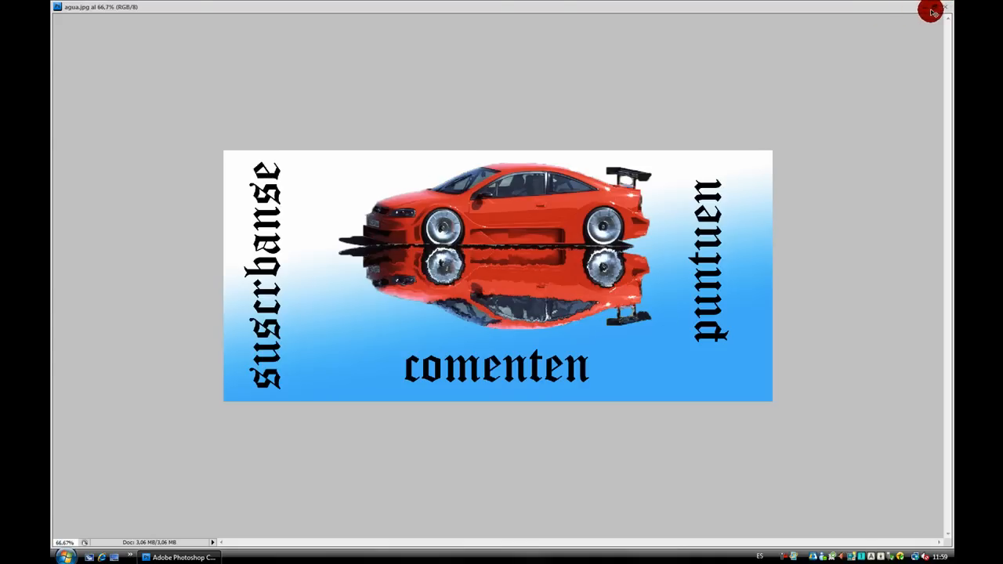
- Leave full-screen mode and bring up the Archivo menu
left_click(931, 11)
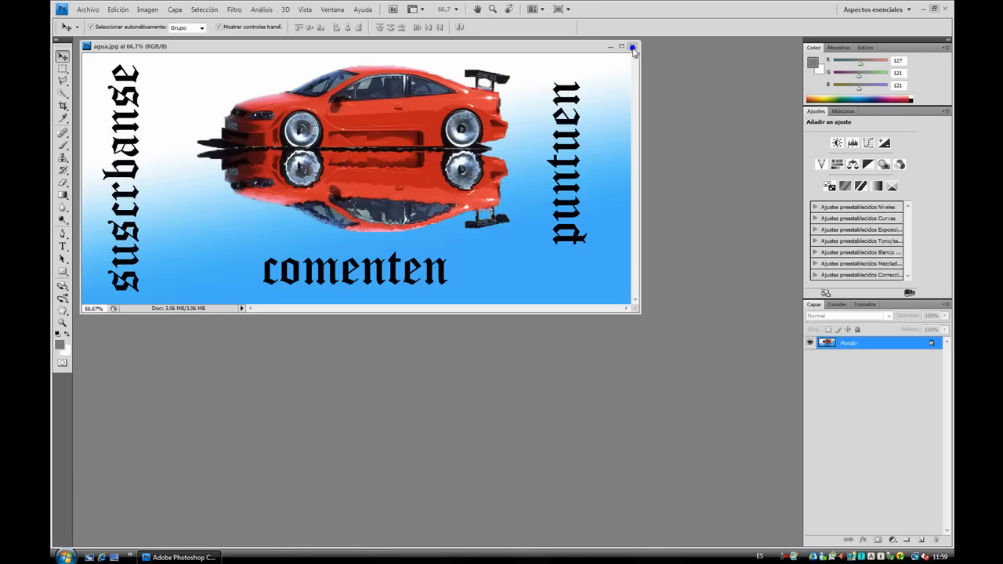
left_click(88, 9)
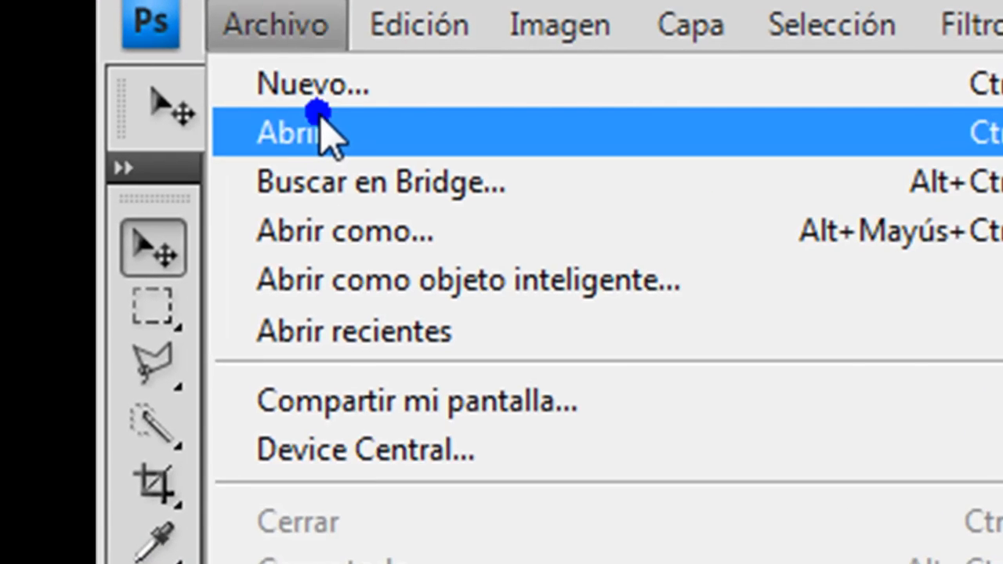
- Choose Abrir to load the car JPEG with its transparent background
left_click(298, 132)
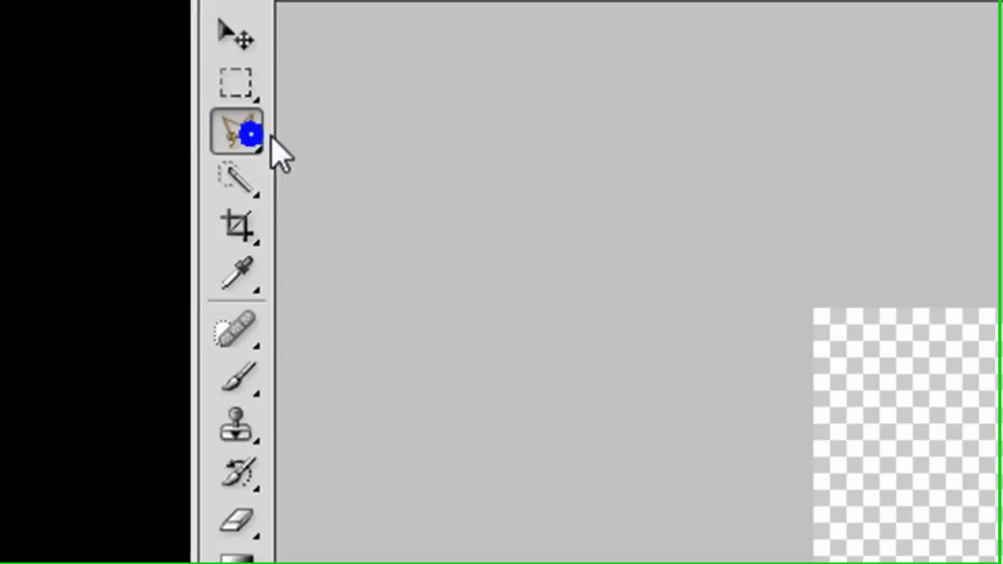
left_click(238, 131)
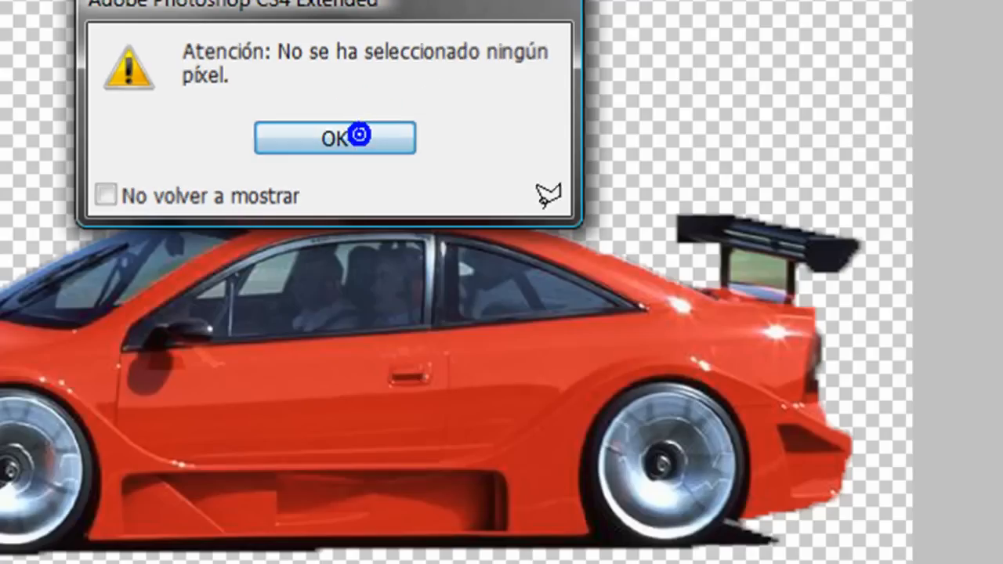
left_click(335, 138)
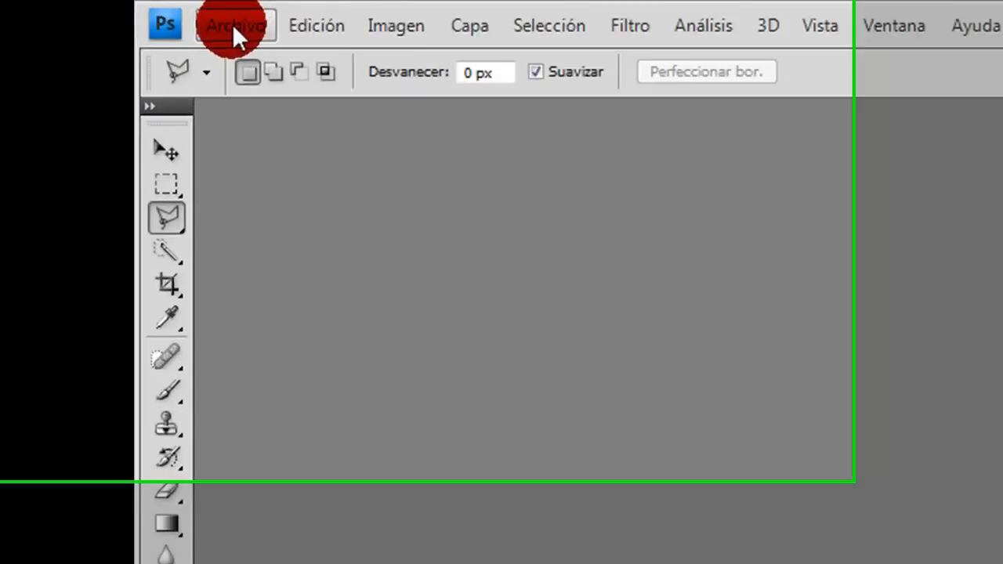
- Create a new 1530 × 700 px, 72 ppi, RGB document with a white background
left_click(235, 25)
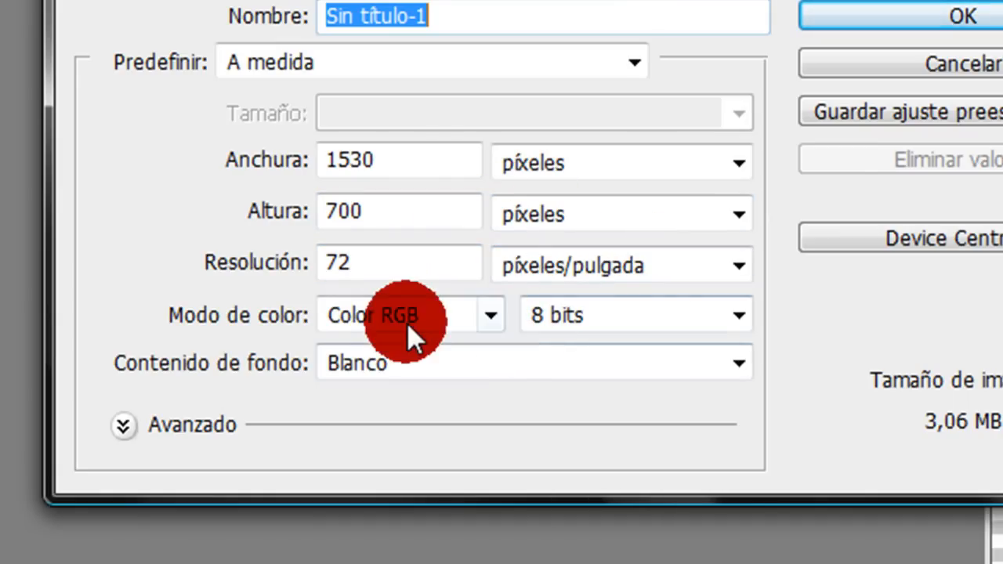
mouse_move(564, 315)
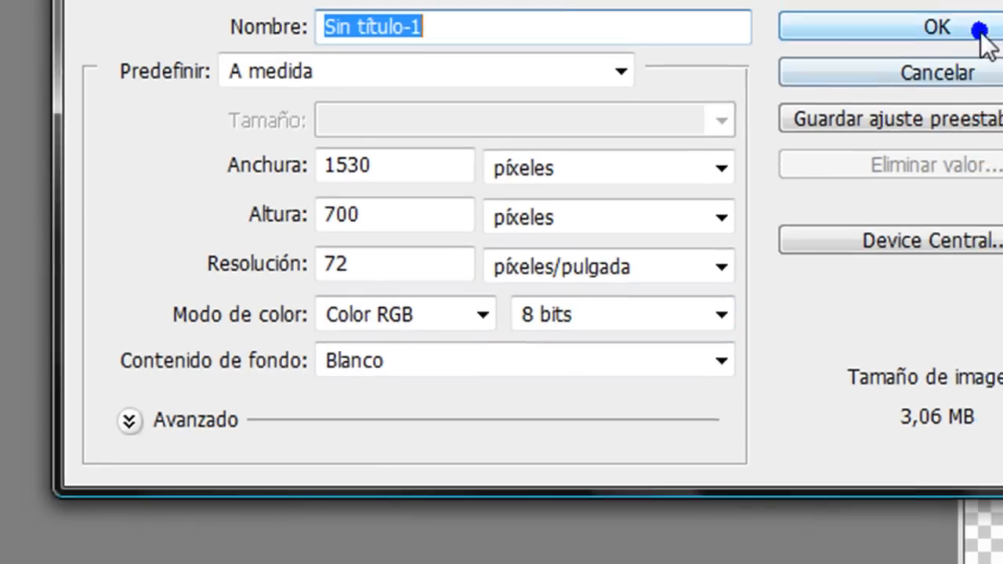
left_click(935, 27)
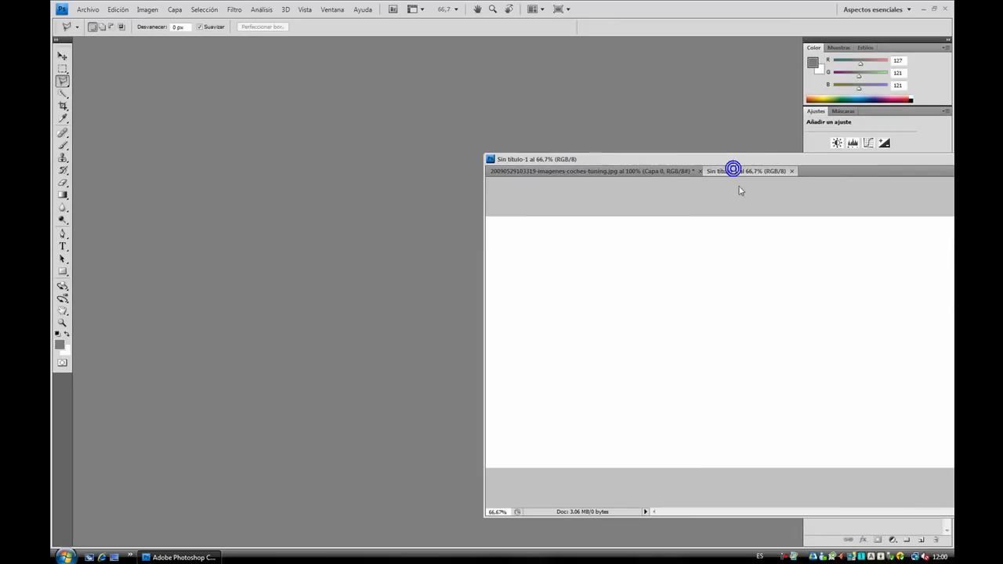
- Float the new document in its own window for the gradient and car placement
left_click_drag(739, 170, 313, 132)
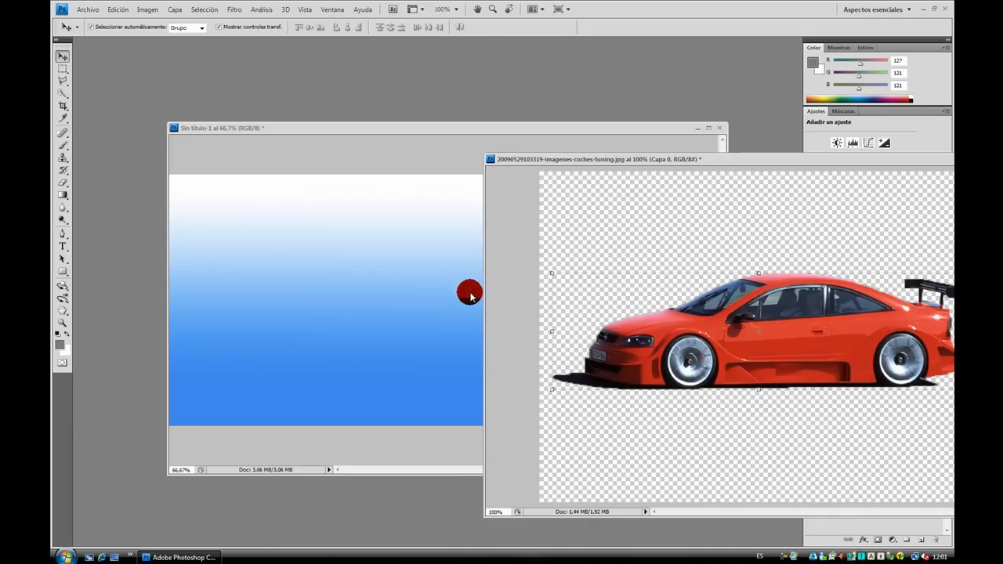
mouse_move(368, 294)
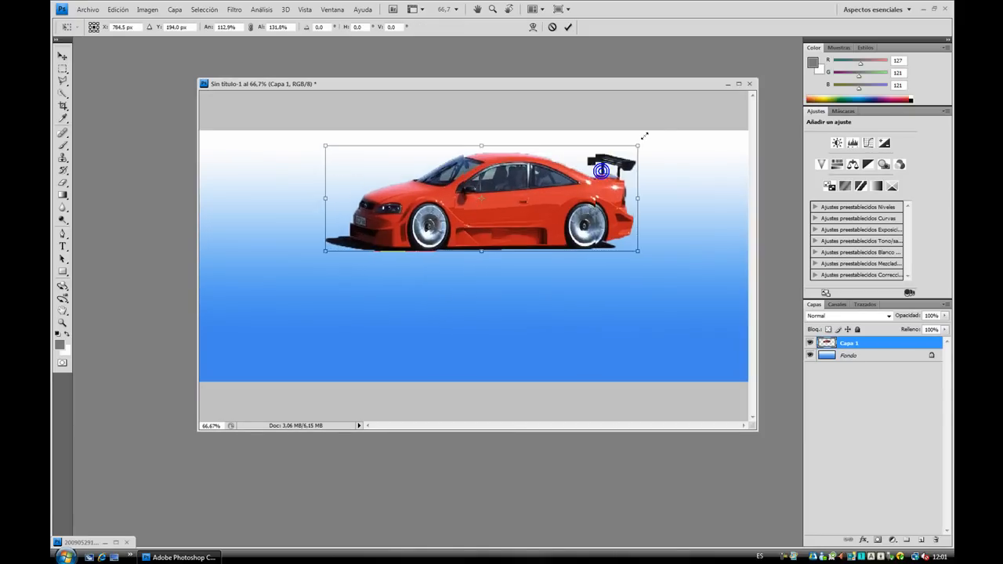
- Scale the car down to fit the gradient background and apply the new size
left_click_drag(598, 170, 666, 148)
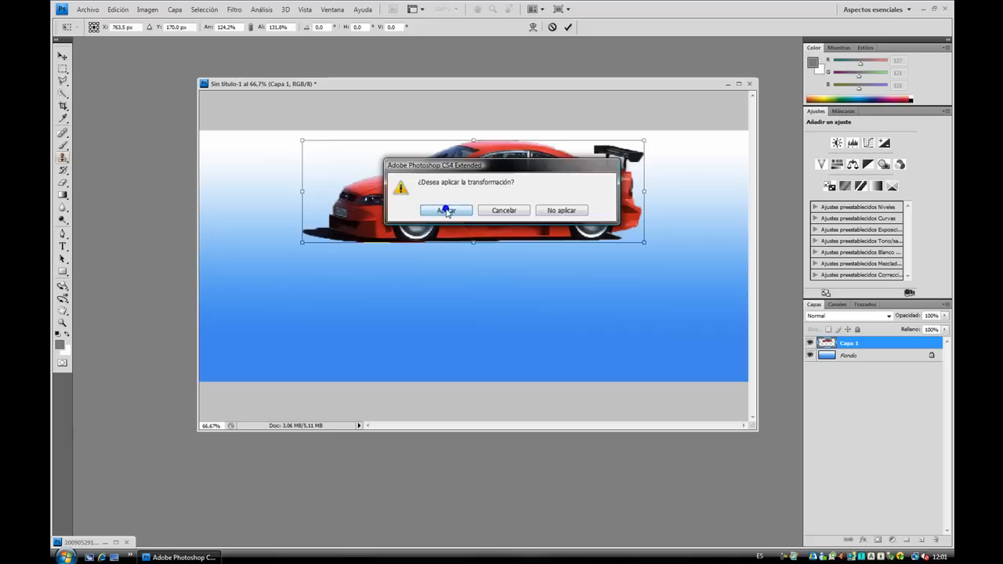
left_click(444, 210)
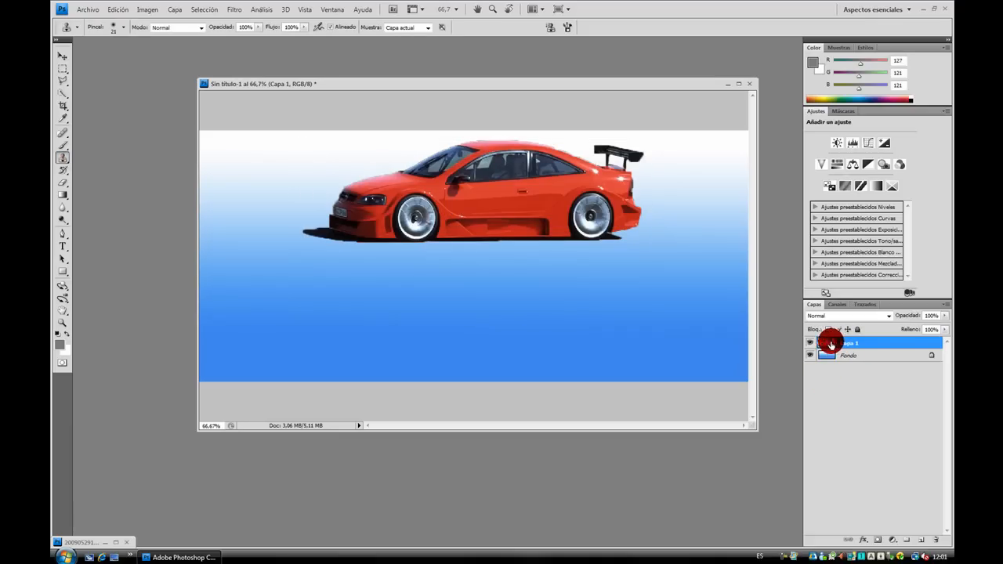
- Bring up the context options for the Capa 1 car layer
right_click(849, 343)
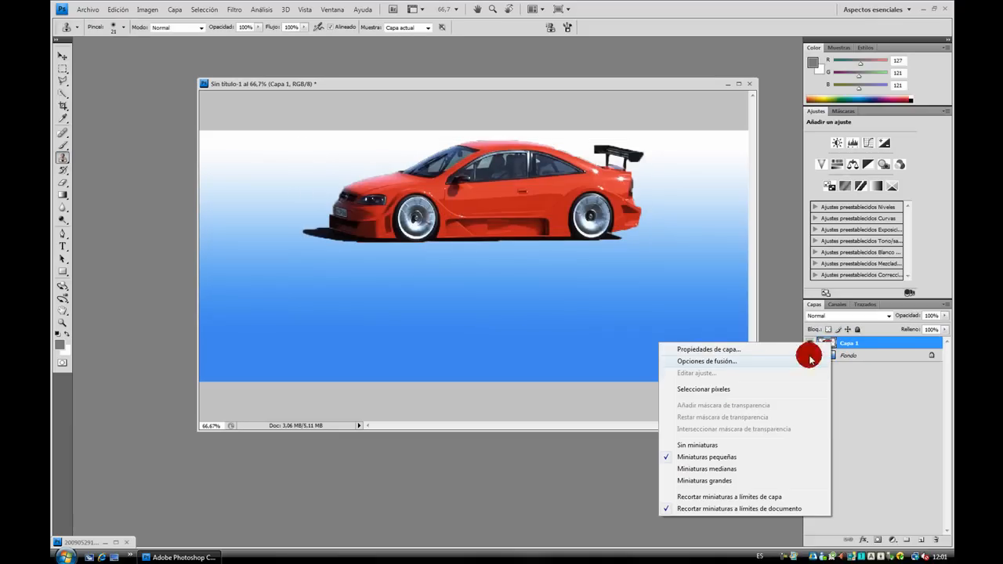
left_click(849, 343)
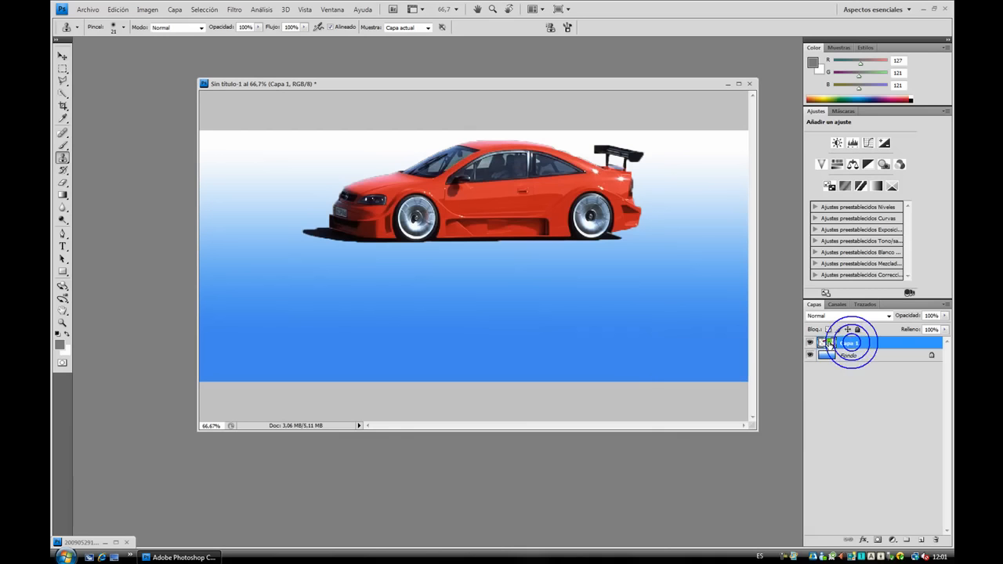
right_click(846, 343)
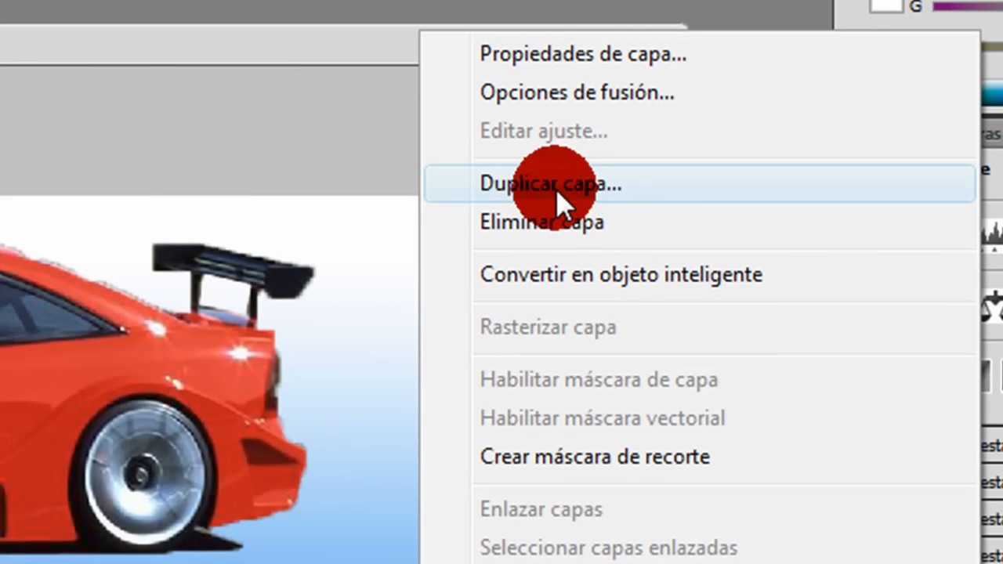
- Duplicate the car layer and flip the copy vertically beneath the original as a reflection
left_click(552, 184)
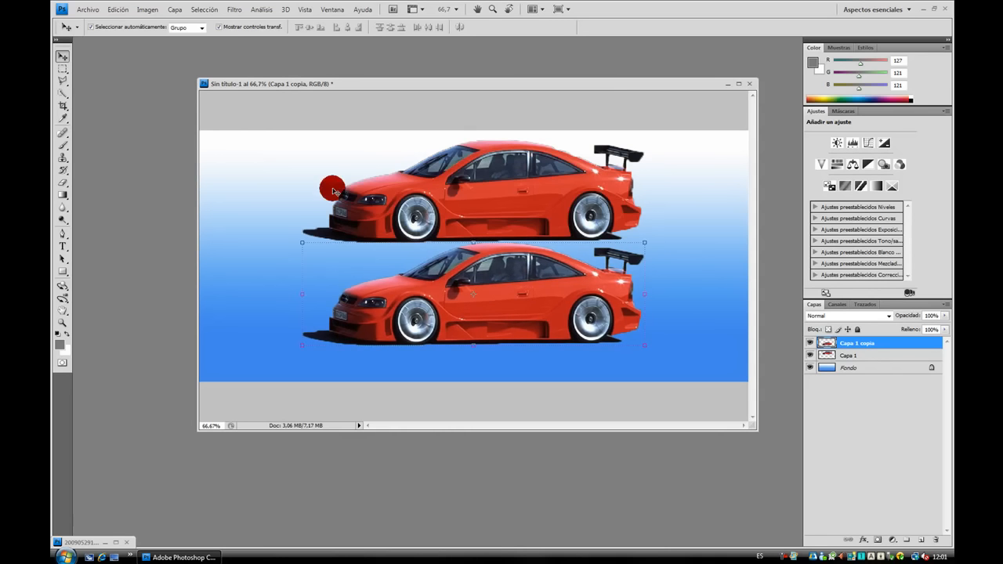
left_click(117, 10)
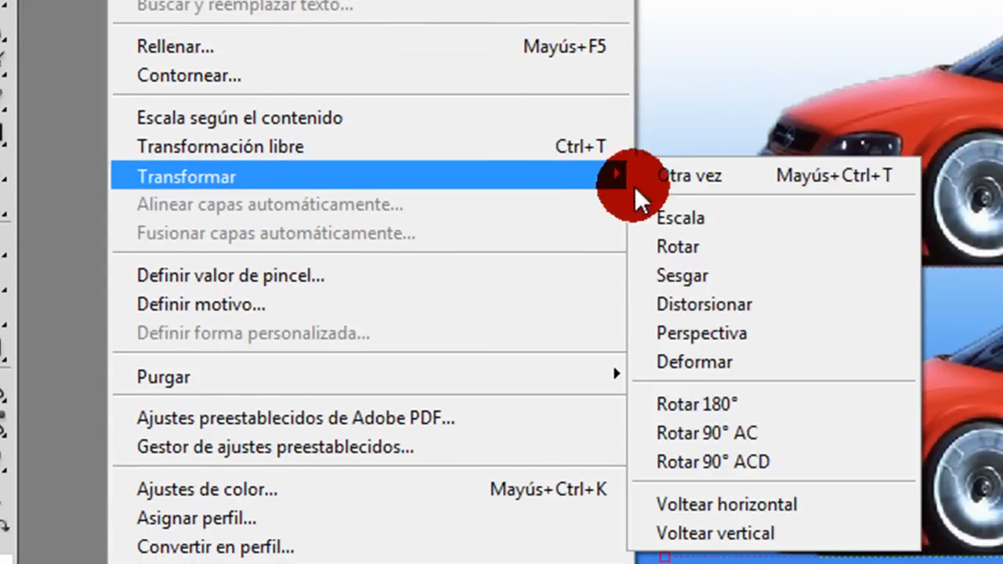
left_click(715, 533)
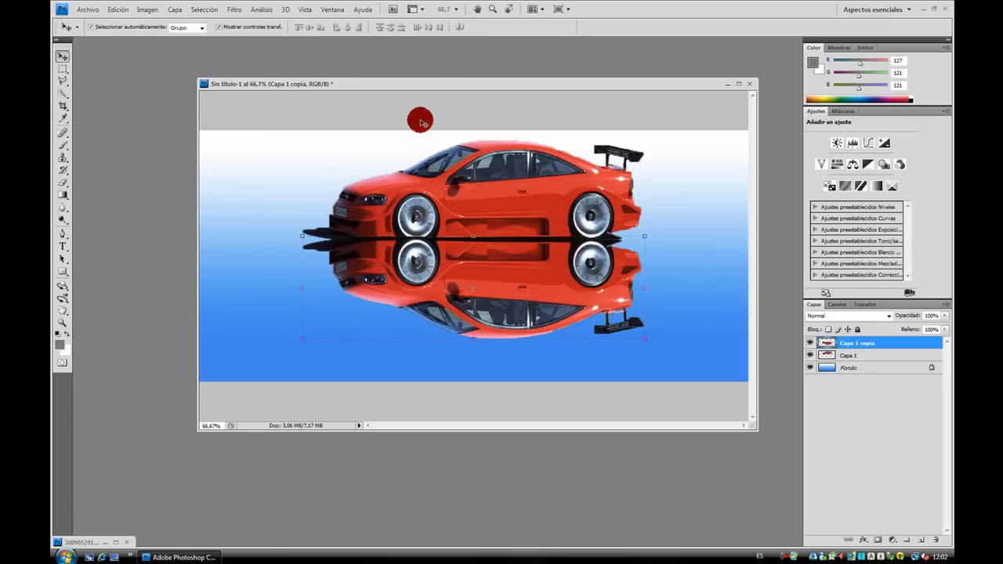
left_click_drag(420, 85, 431, 78)
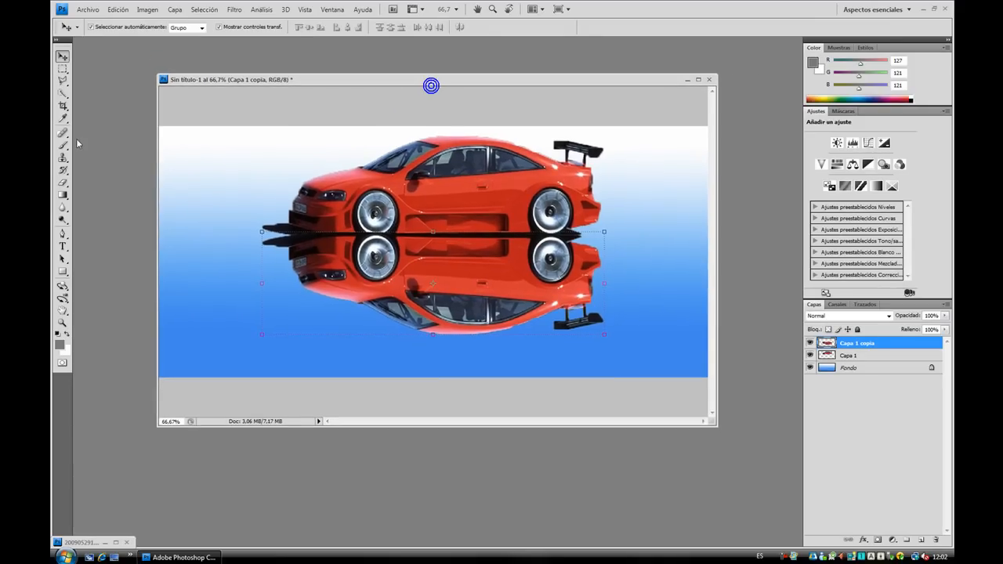
- Shorten the reflection's height with Free Transform and apply the change
left_click(62, 131)
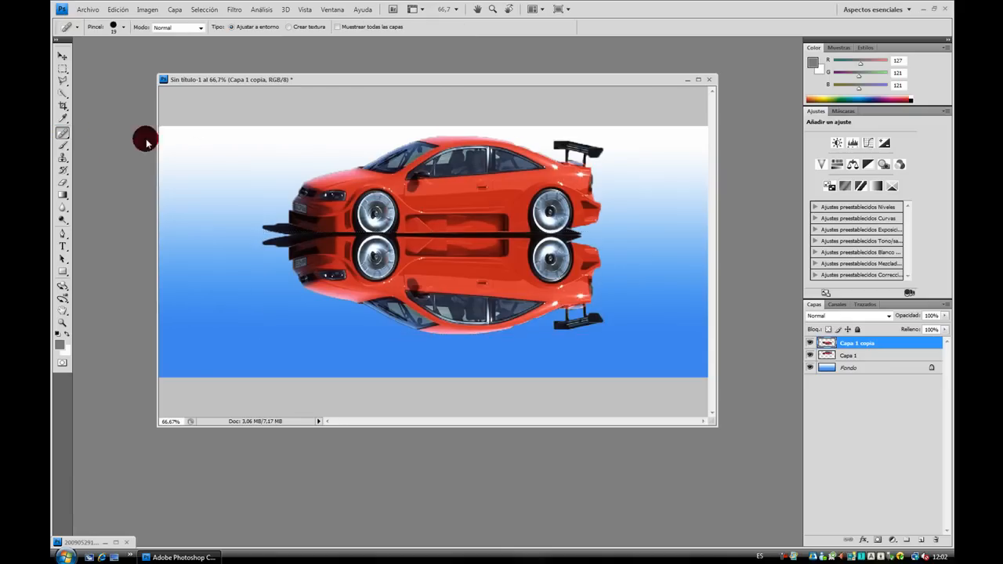
mouse_move(63, 55)
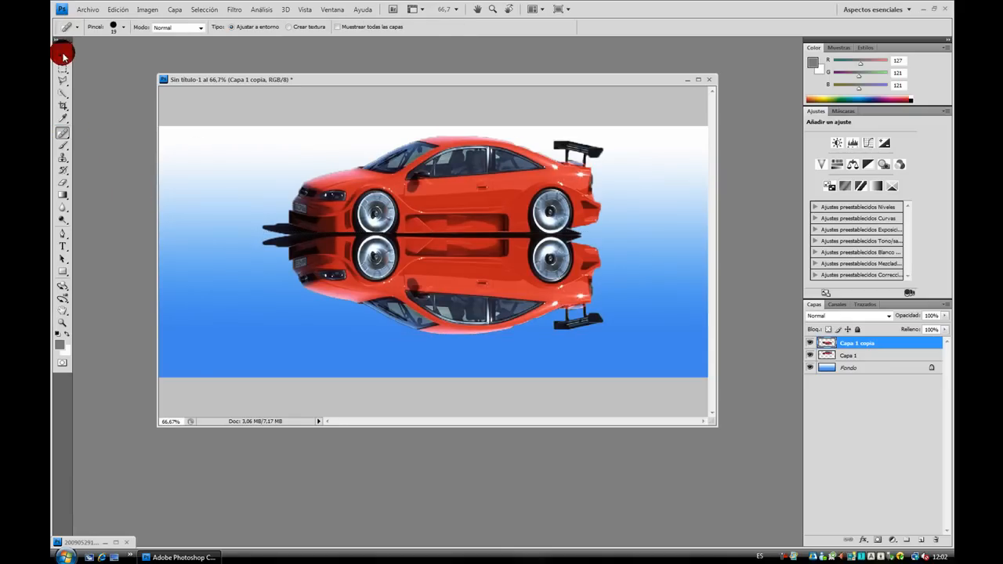
left_click(63, 55)
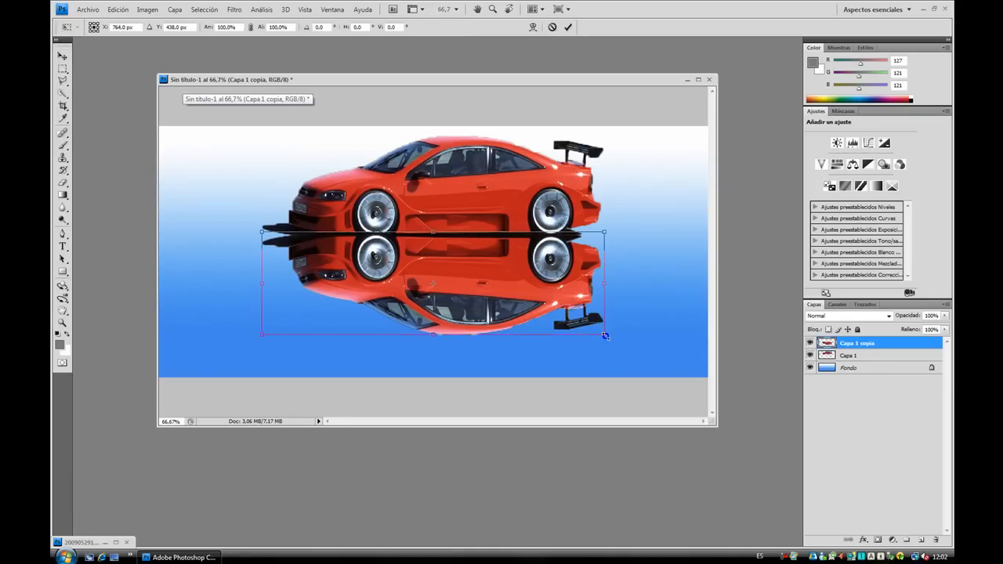
left_click_drag(605, 335, 582, 321)
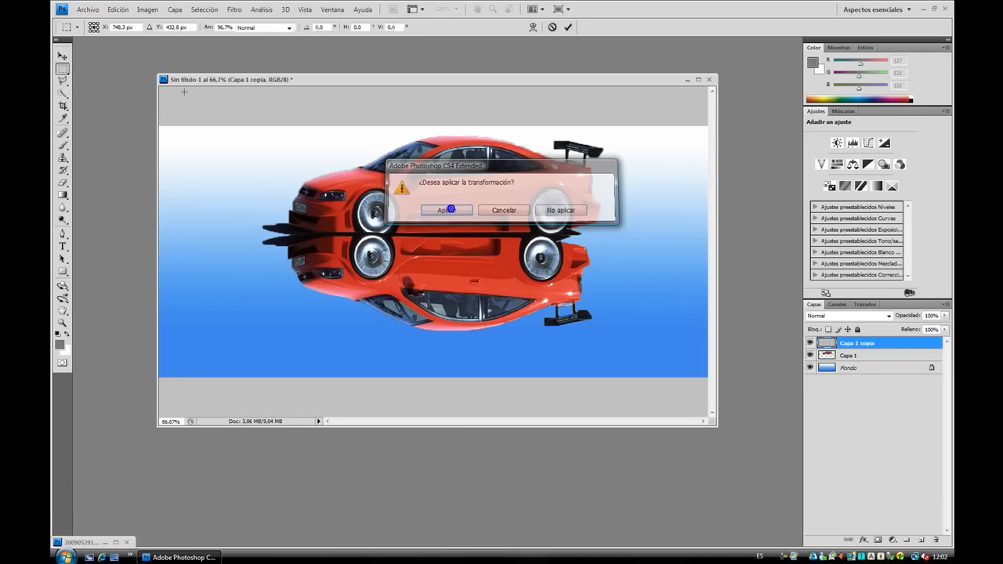
left_click(445, 210)
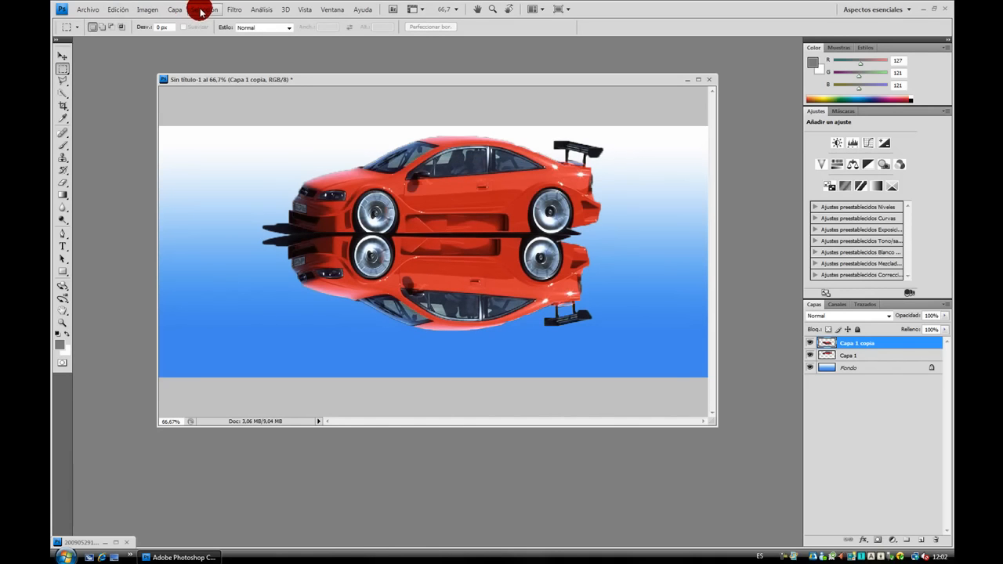
- Bring up the Filter Gallery on the reflection layer
left_click(233, 9)
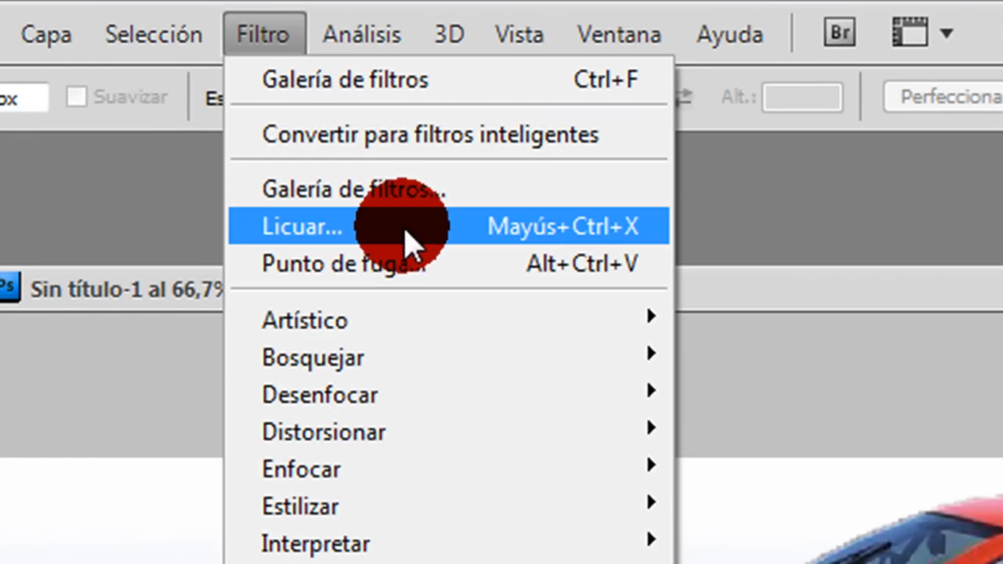
left_click(301, 225)
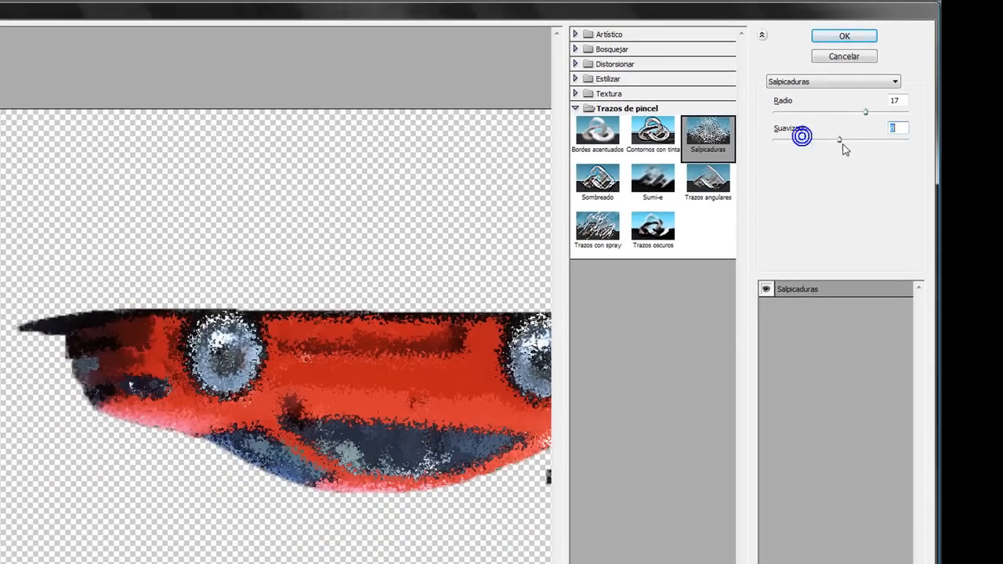
- Tune the Spatter filter's spray radius and smoothness for a heavier, water-like ripple
left_click_drag(802, 138, 865, 139)
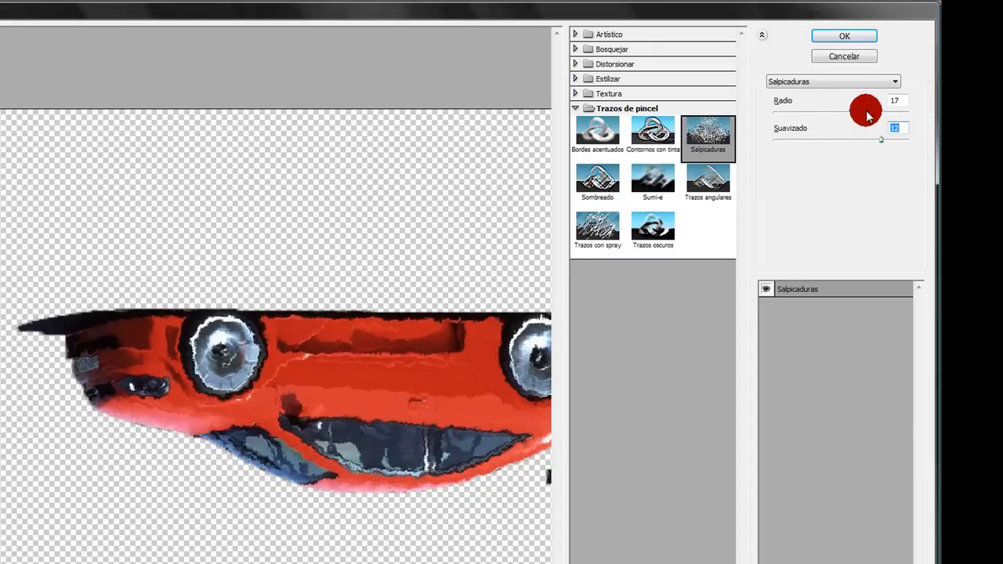
left_click_drag(865, 109, 827, 110)
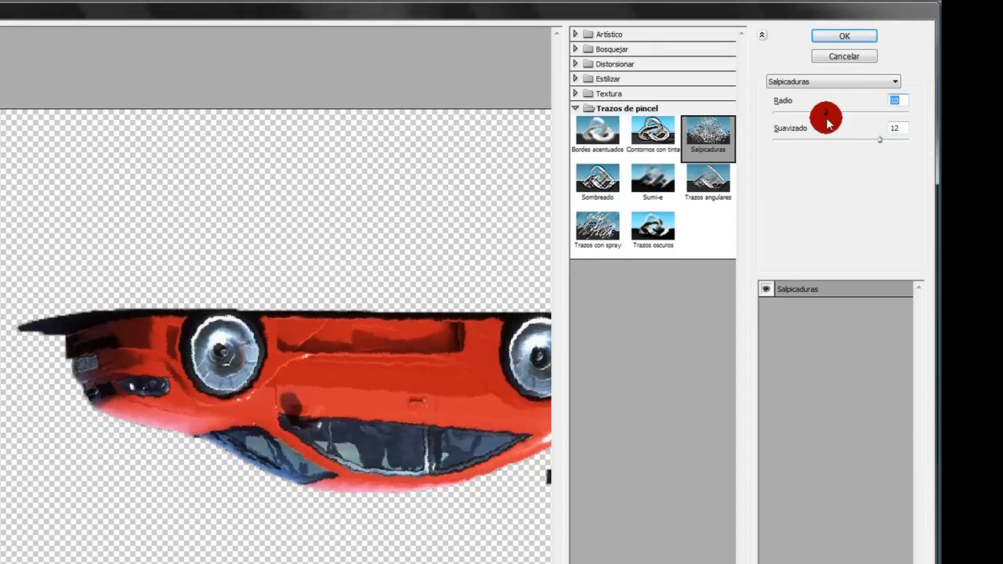
left_click_drag(827, 116, 799, 116)
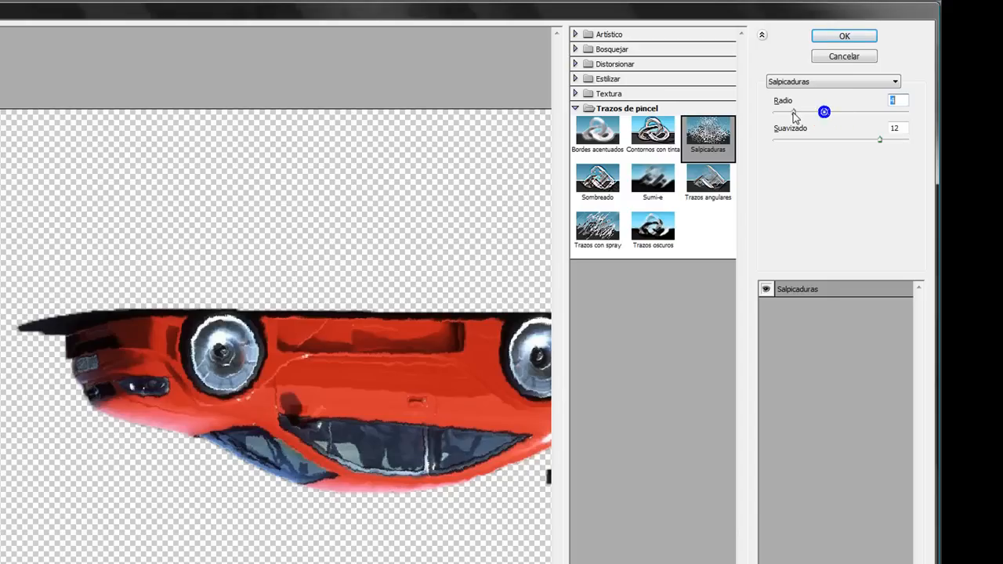
left_click_drag(796, 111, 849, 111)
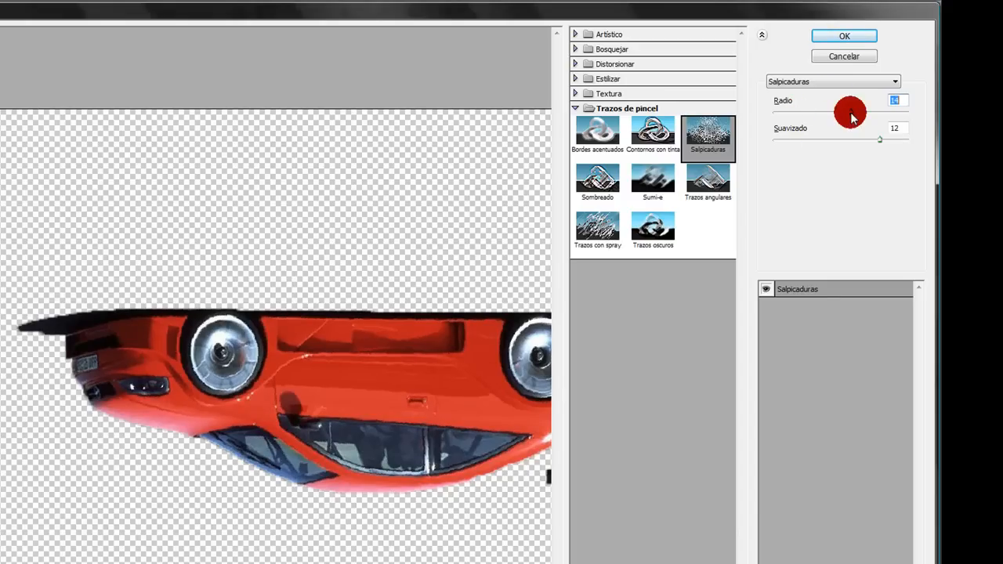
left_click_drag(849, 113, 884, 113)
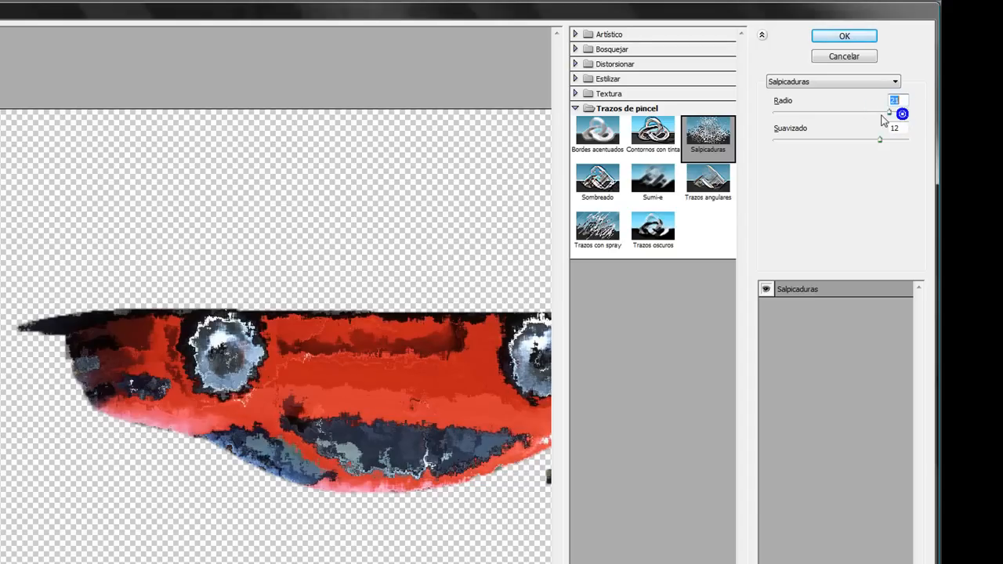
left_click_drag(886, 116, 869, 116)
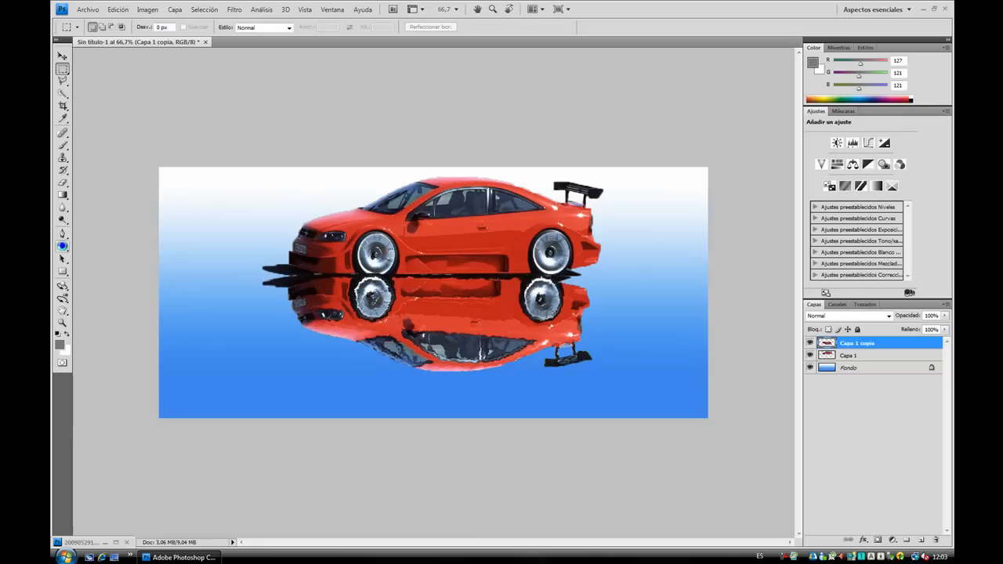
- Add the Old English Text word 'suscribanse' on the left side of the canvas
left_click(62, 246)
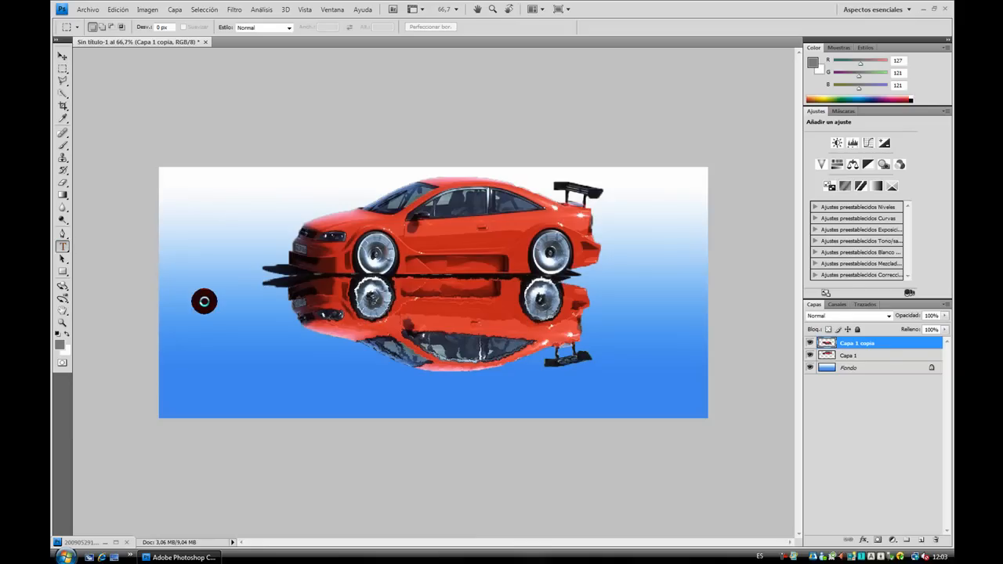
mouse_move(130, 251)
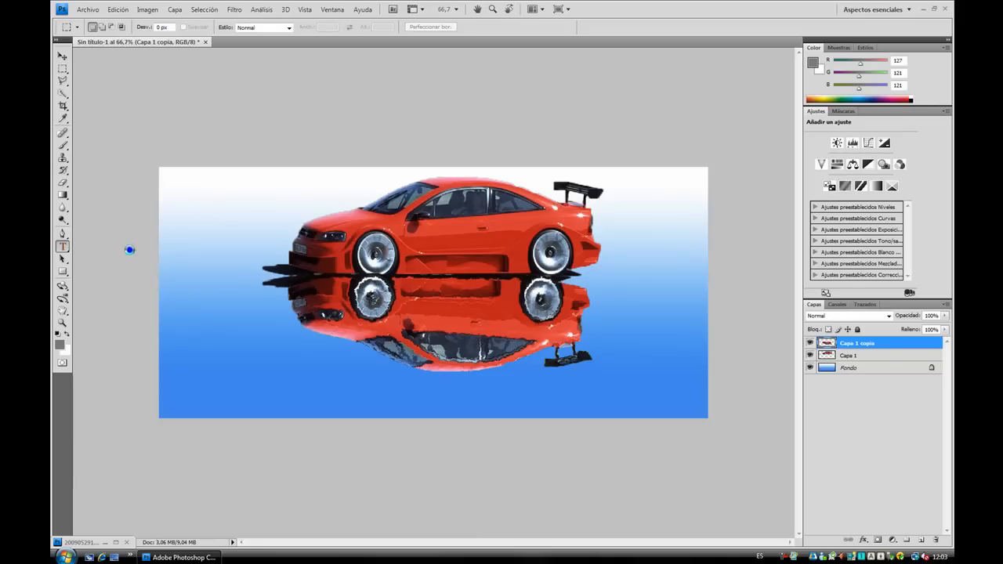
left_click(63, 246)
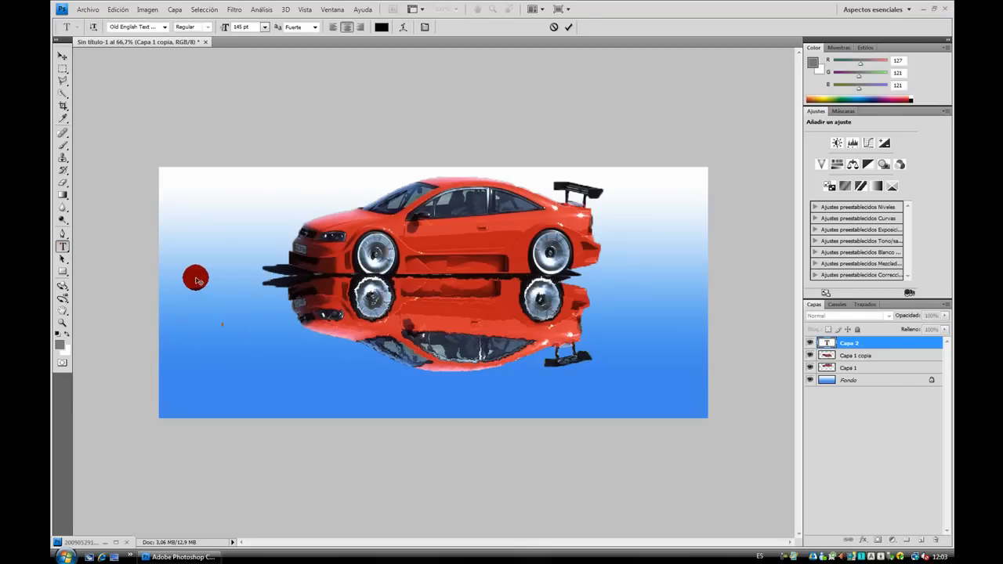
mouse_move(197, 282)
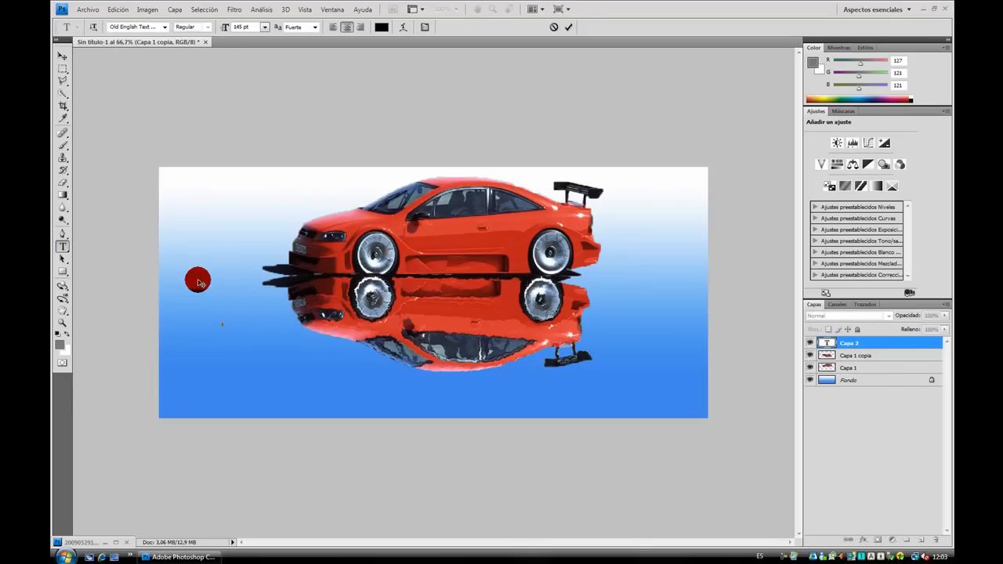
type("sus")
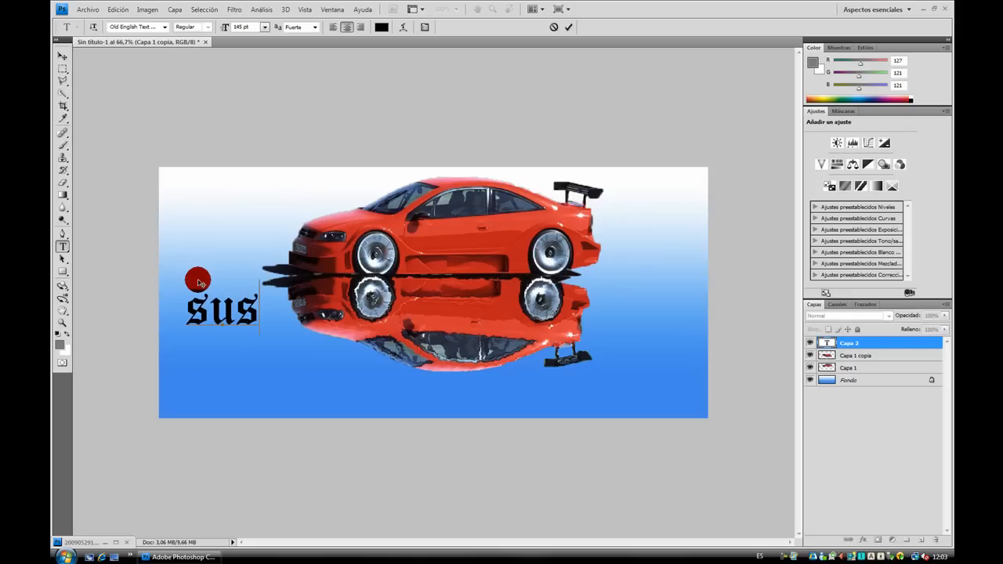
type("crí")
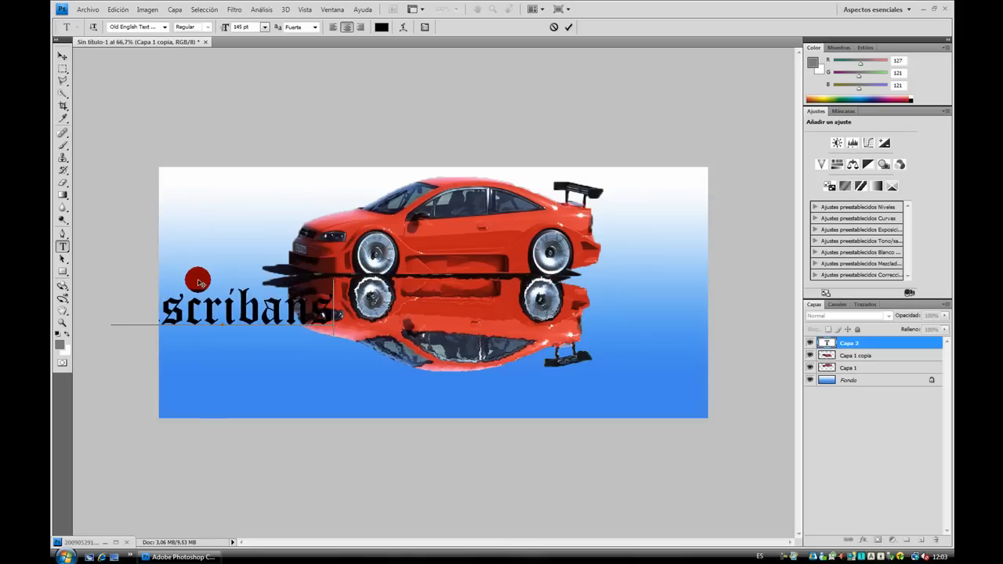
type("e")
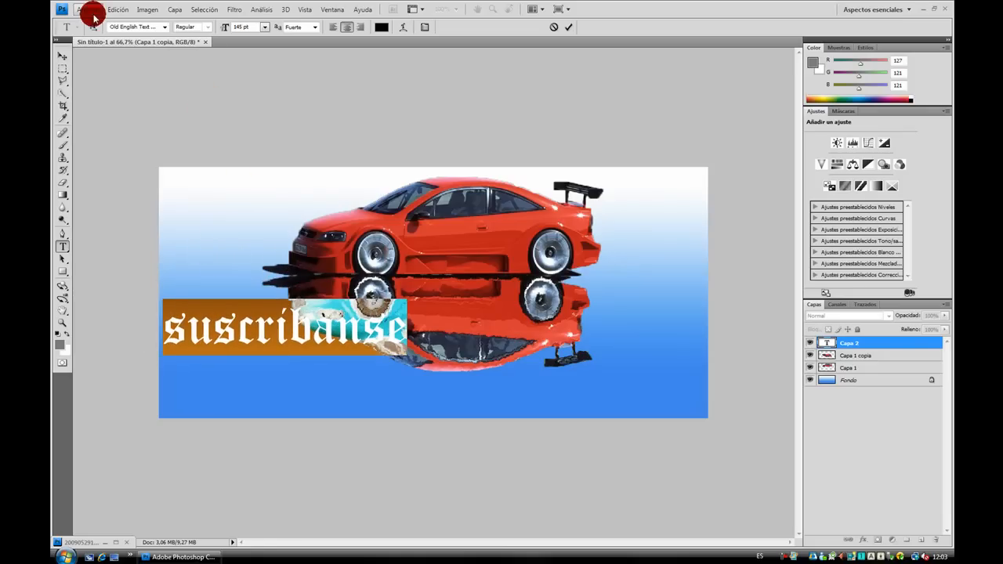
left_click(117, 9)
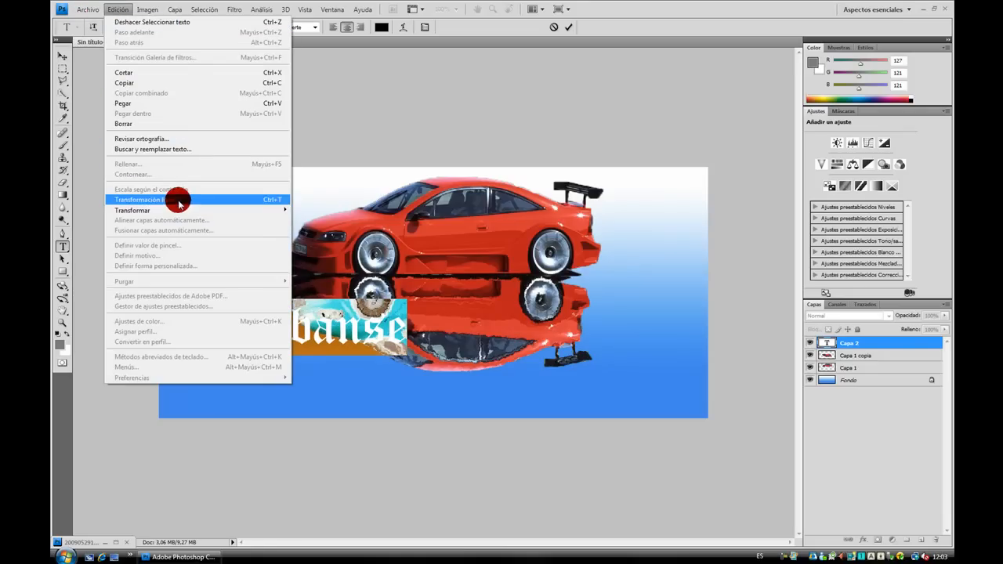
mouse_move(274, 210)
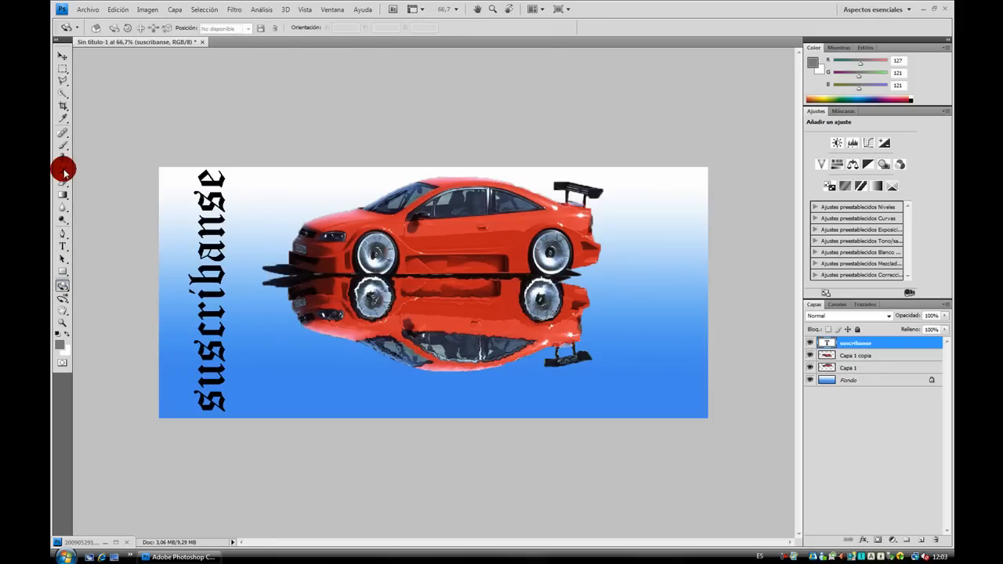
- Return to the Horizontal Type tool after standing 'suscribanse' vertically on the left edge
left_click(63, 246)
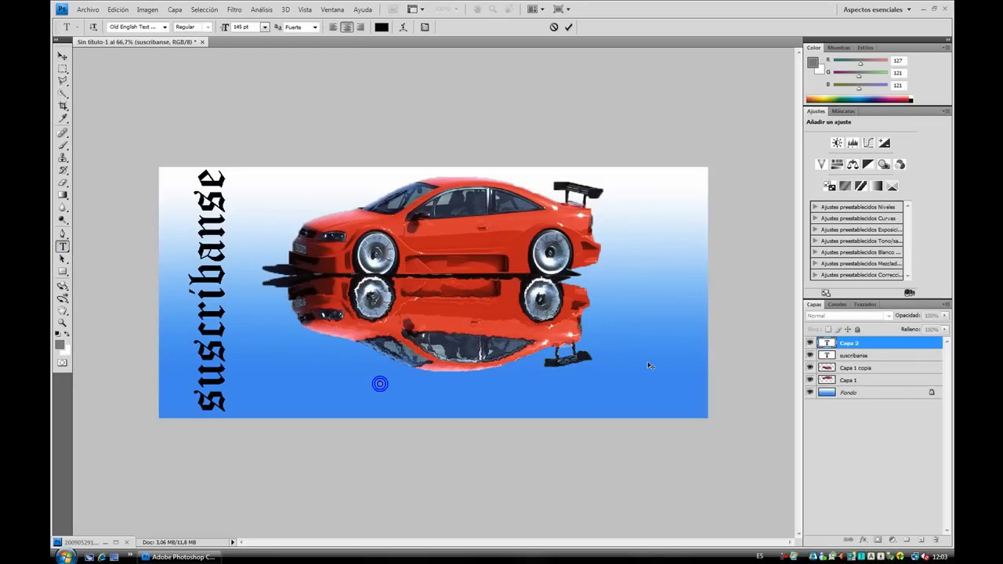
- Enter the word 'comenten' and centre it along the bottom beneath the reflection
type("comen")
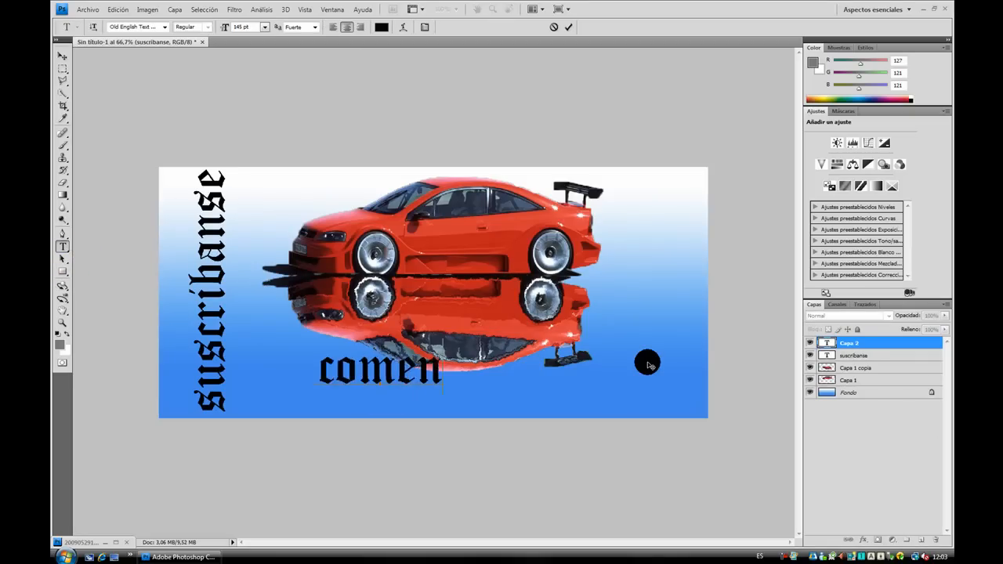
type("ten")
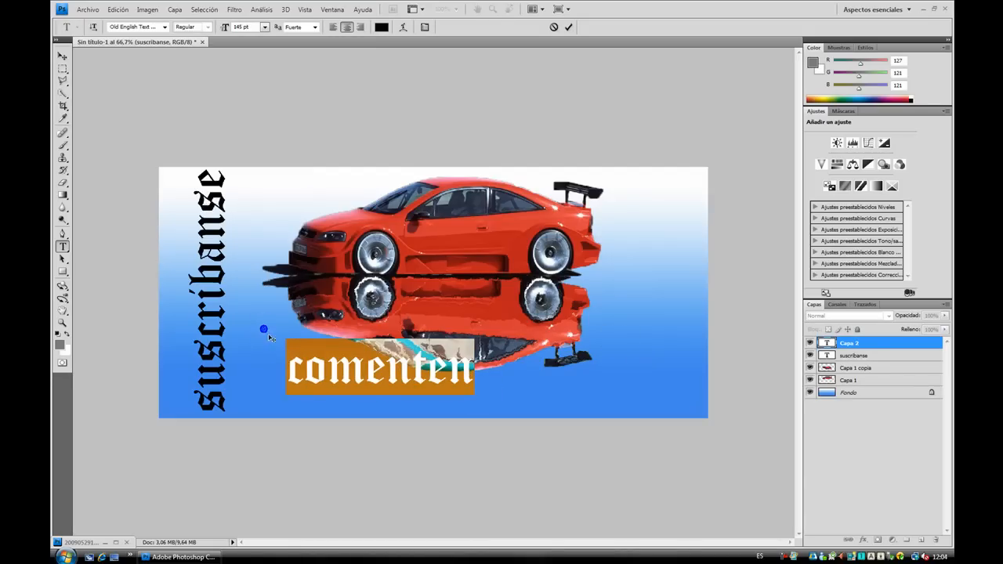
left_click_drag(380, 368, 436, 389)
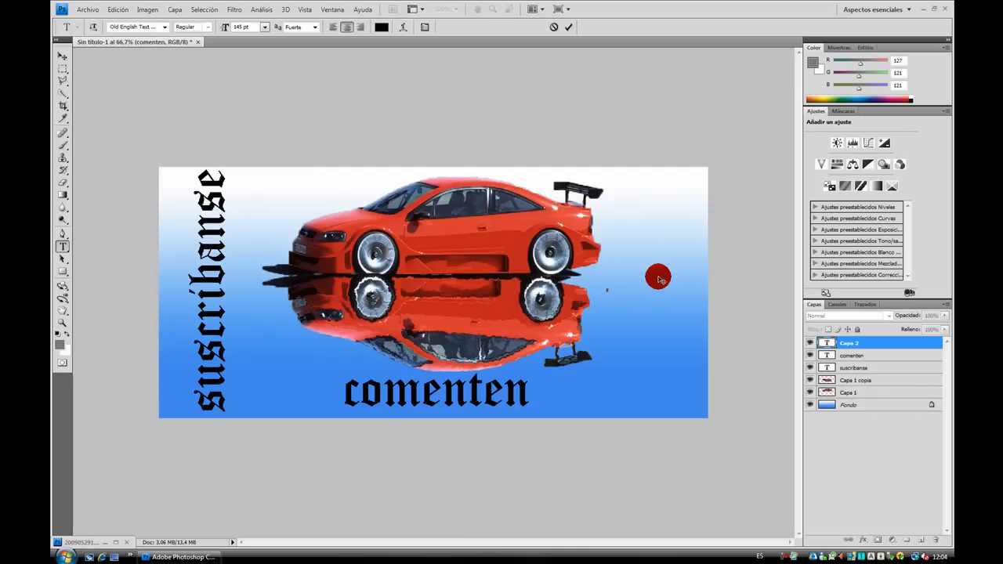
- Enter 'puntuen' and rotate it 90° with Free Transform to run along the right edge
type("puntu")
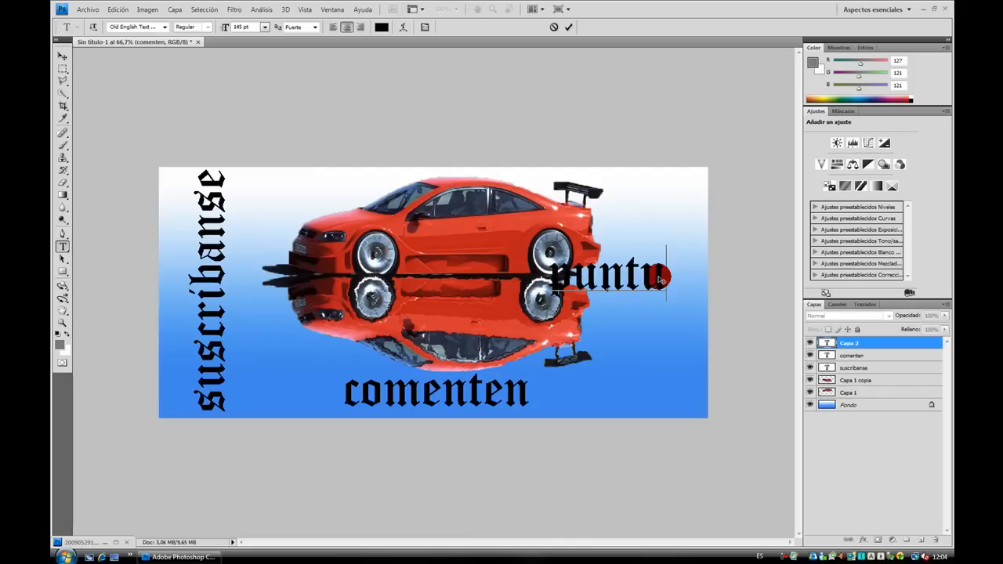
type("en")
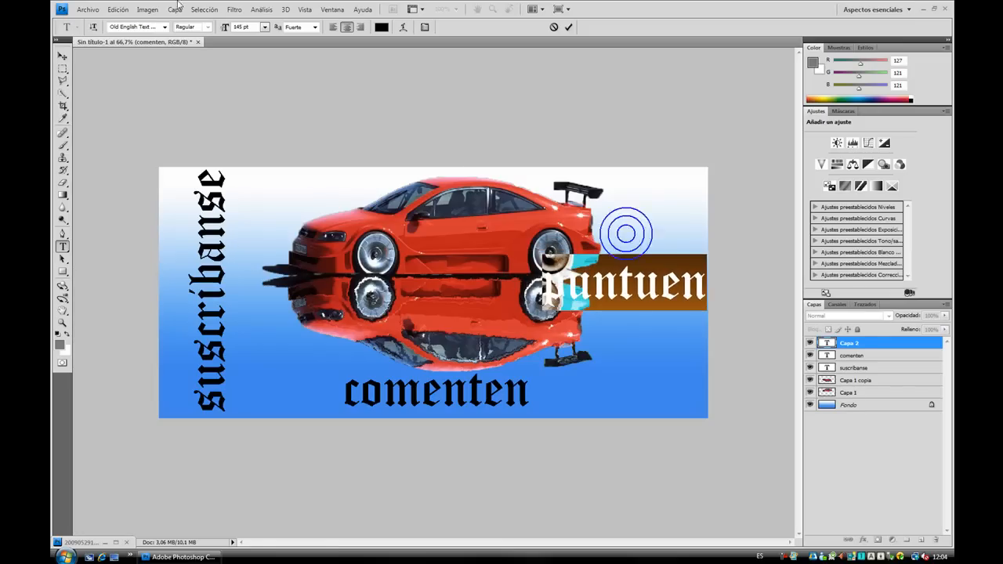
left_click(118, 10)
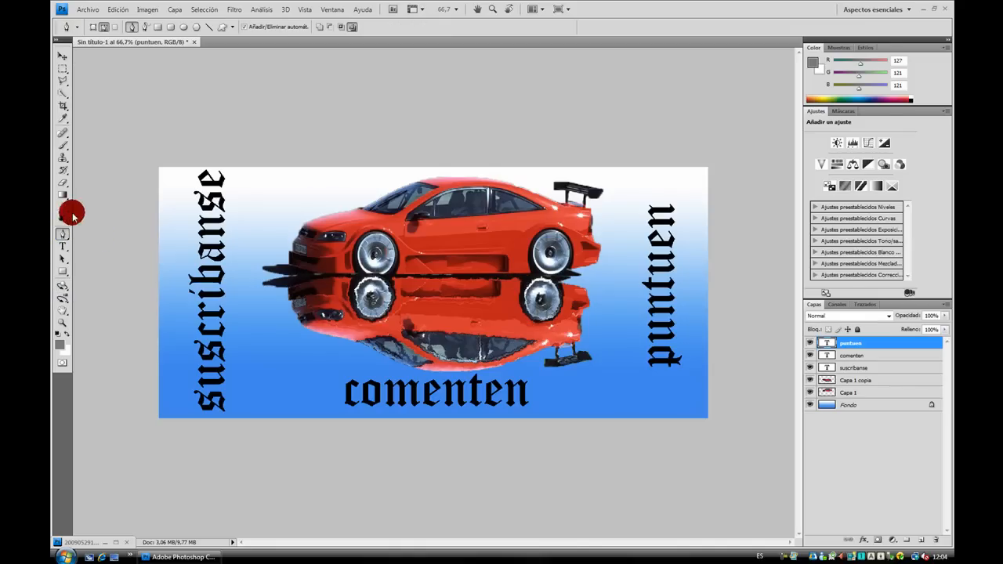
left_click(63, 194)
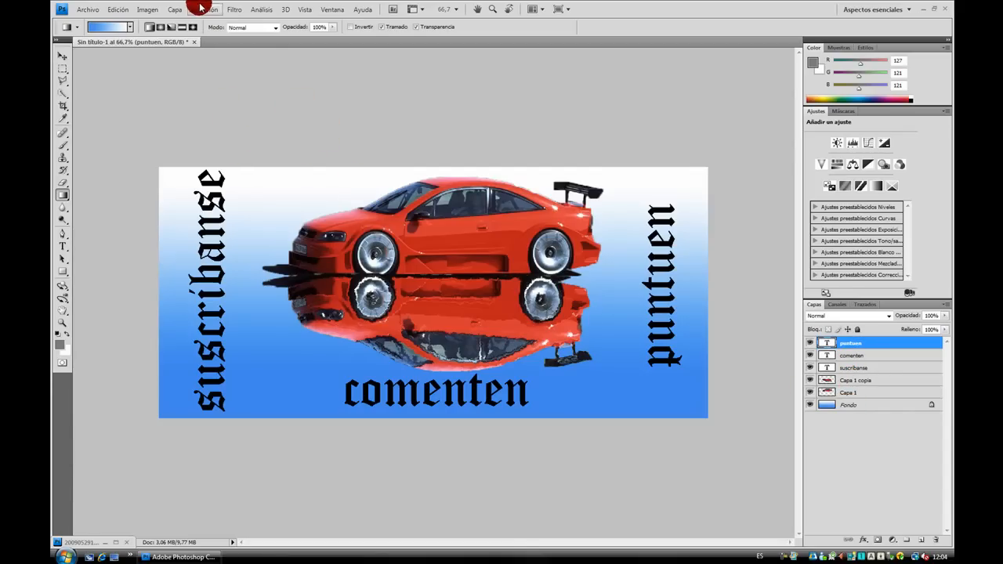
- Merge all visible layers into one with Layer > Merge Visible
left_click(176, 9)
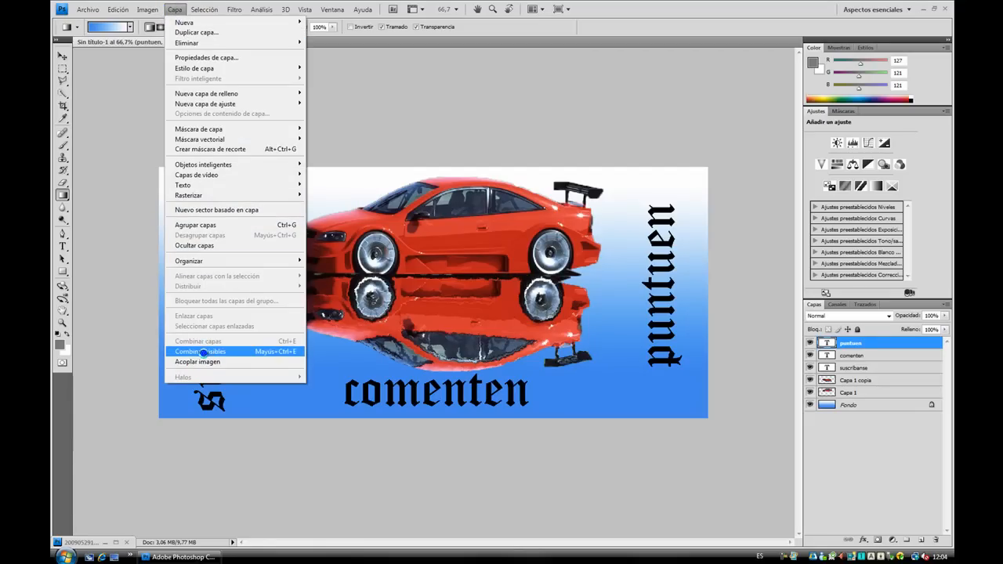
left_click(199, 351)
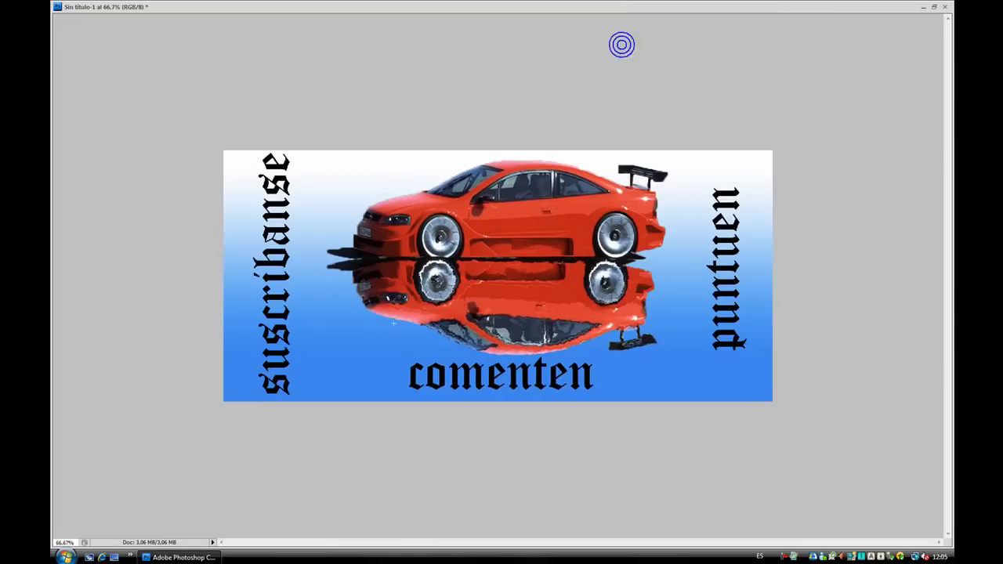
- View the merged car composition alone with the workspace panels hidden
left_click(377, 342)
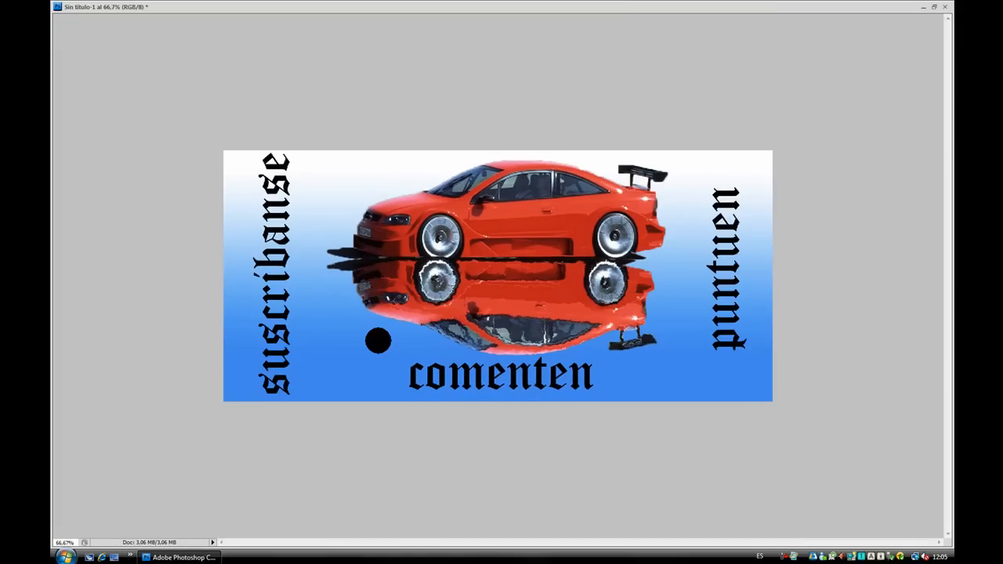
left_click_drag(379, 342, 366, 346)
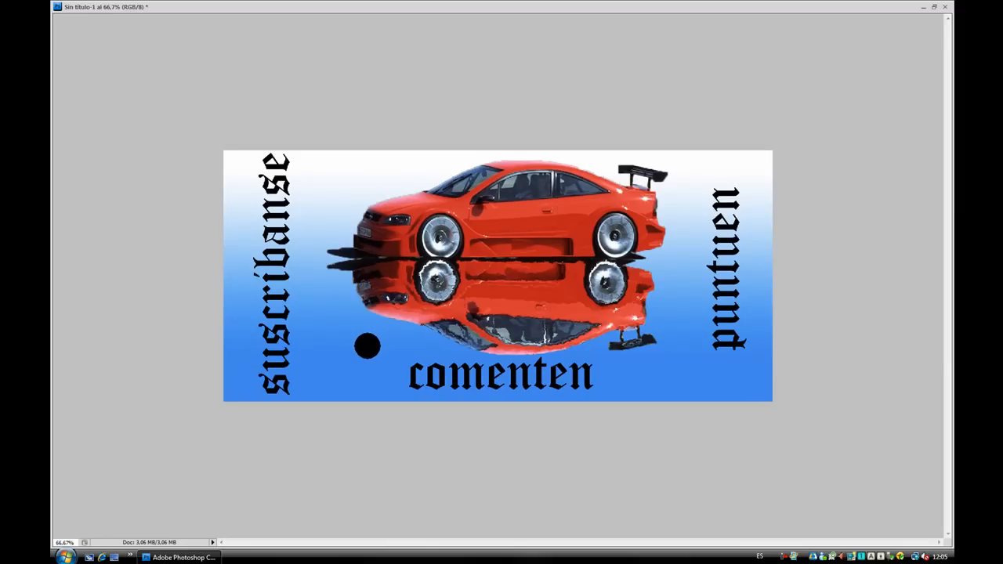